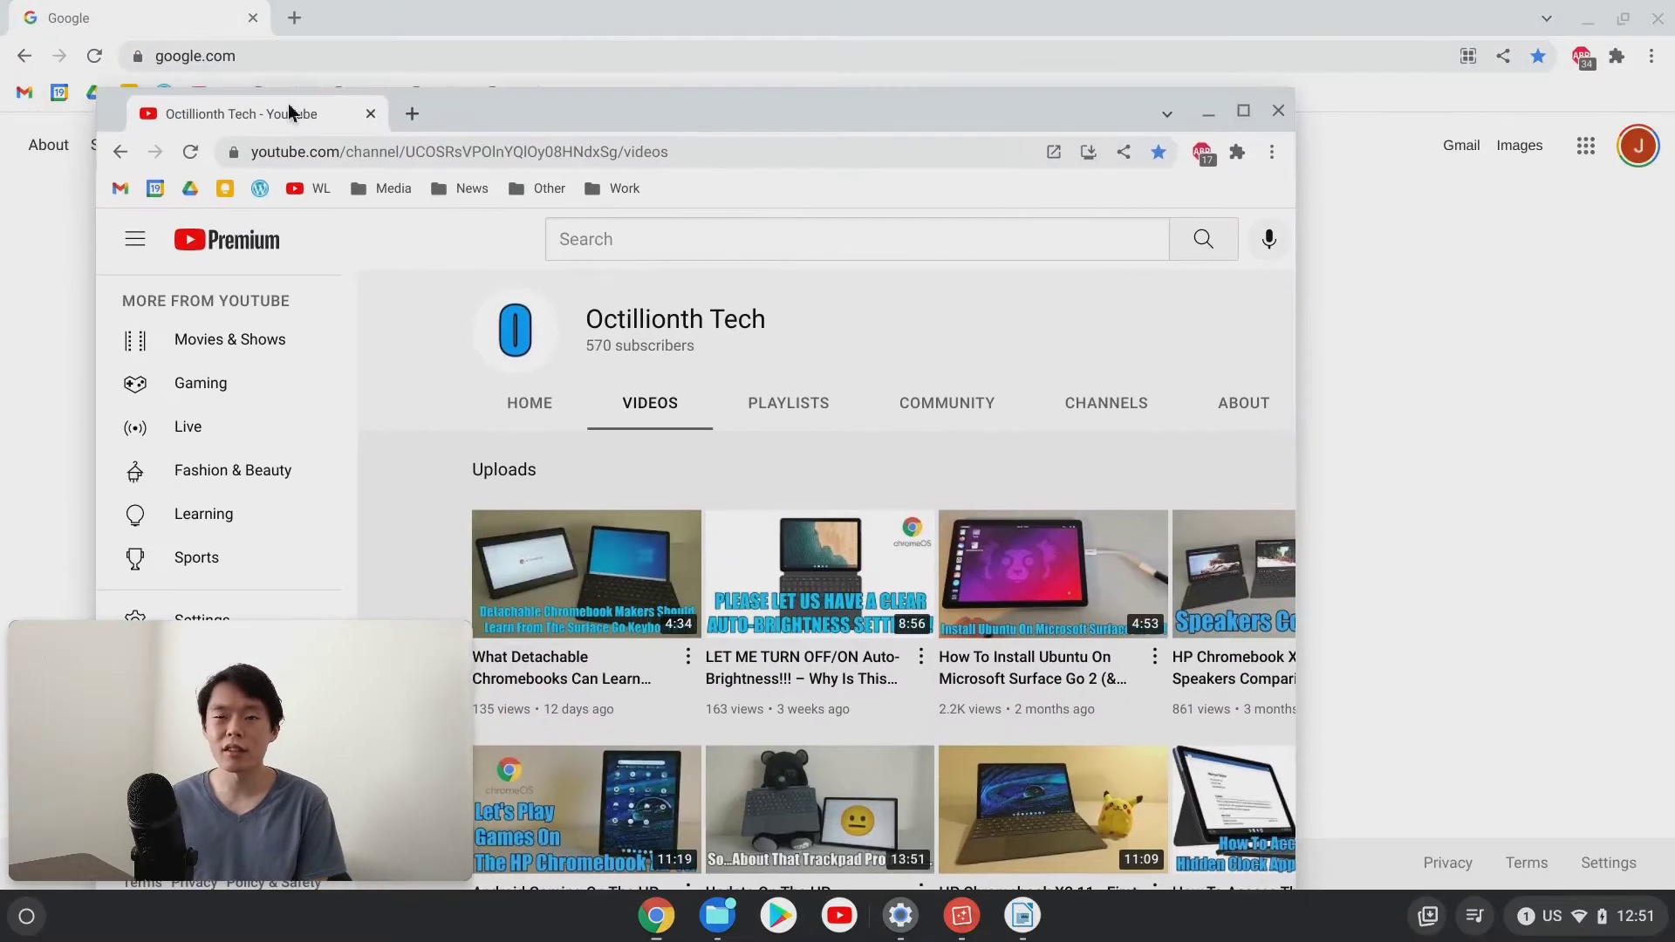
- Open the Octillionth Tech - YouTube result from the Google search for the channel
left_click(1242, 111)
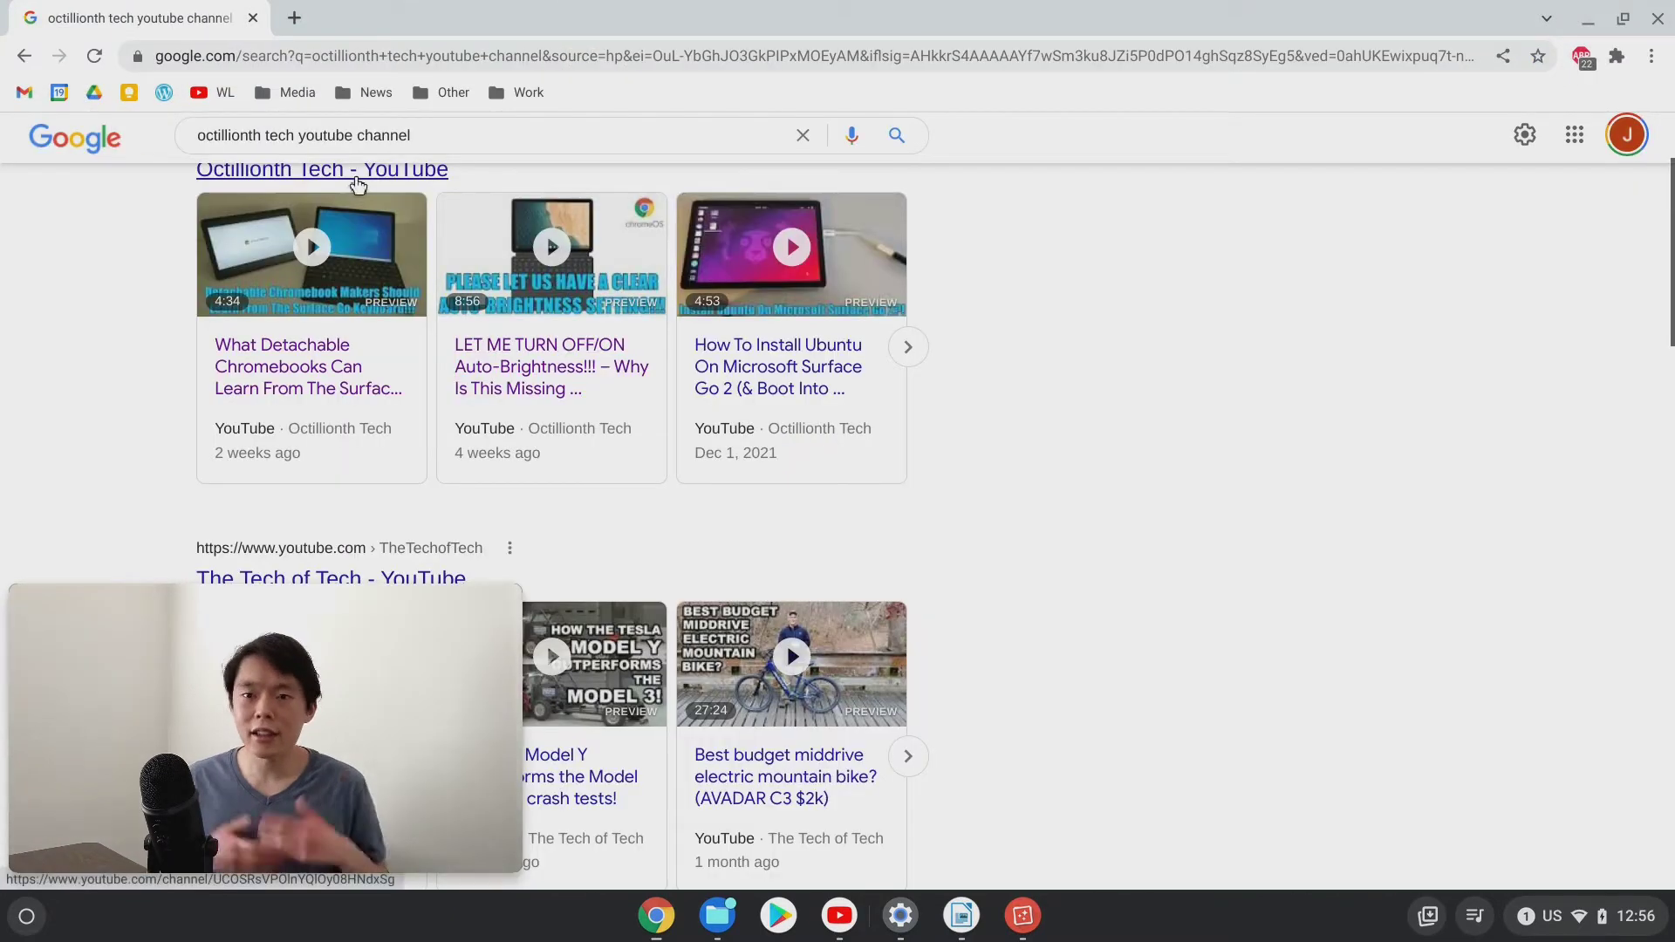
left_click(322, 169)
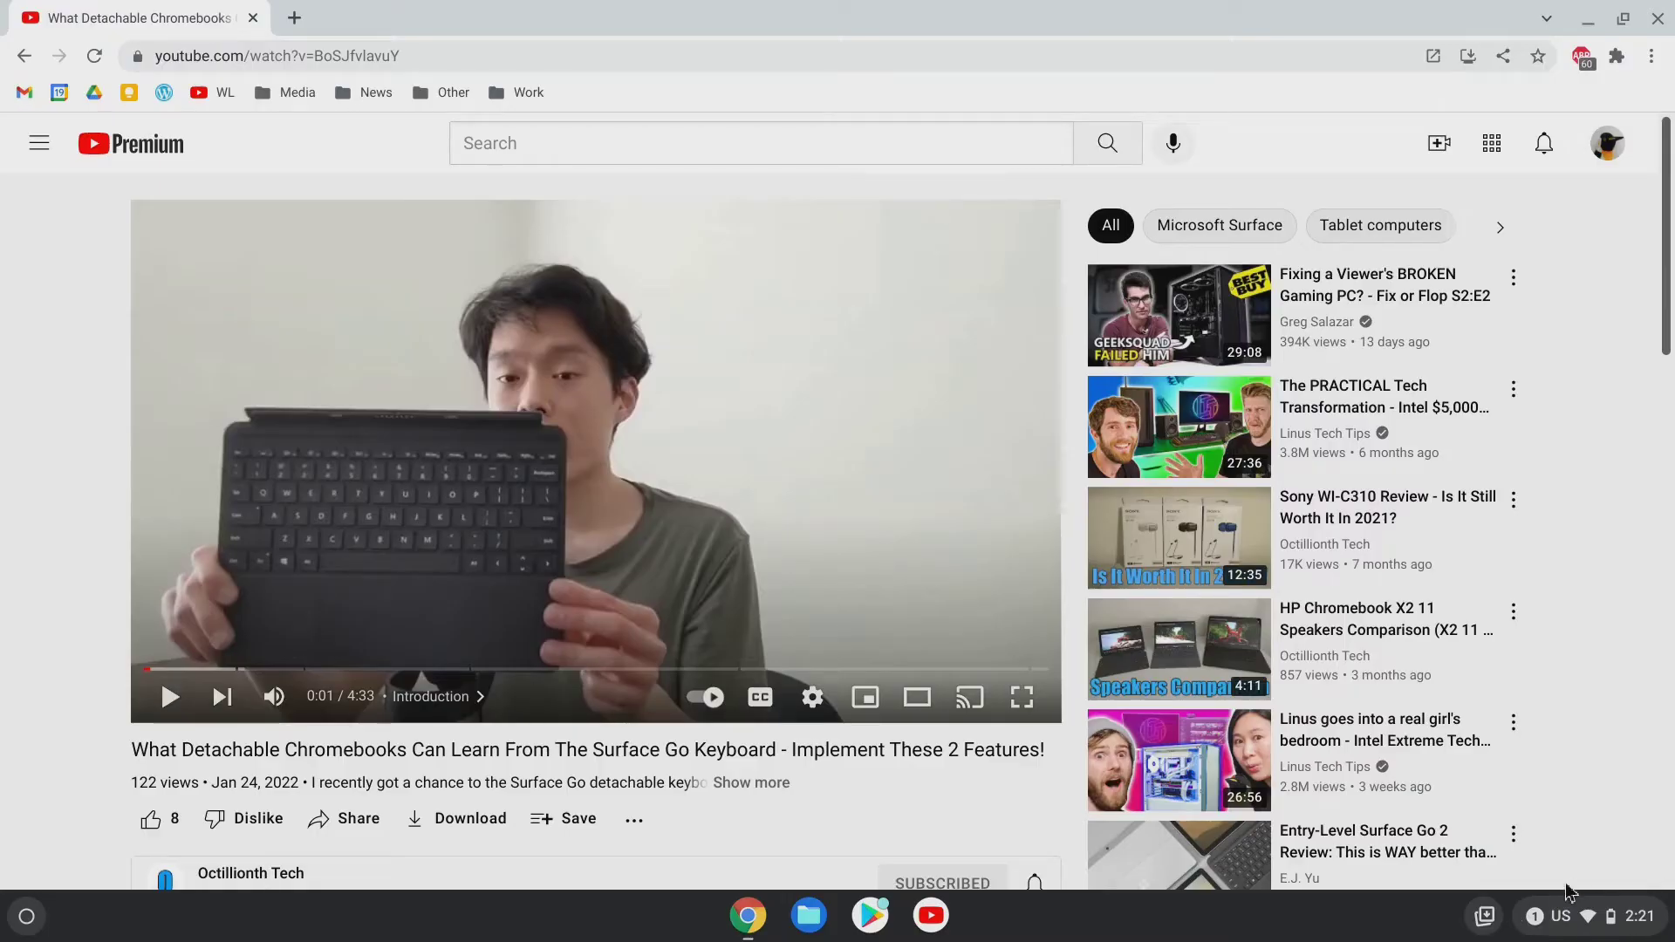
- Open ChromeOS Quick Settings from the shelf clock to reveal the Detachable Chromebooks media control
left_click(1581, 916)
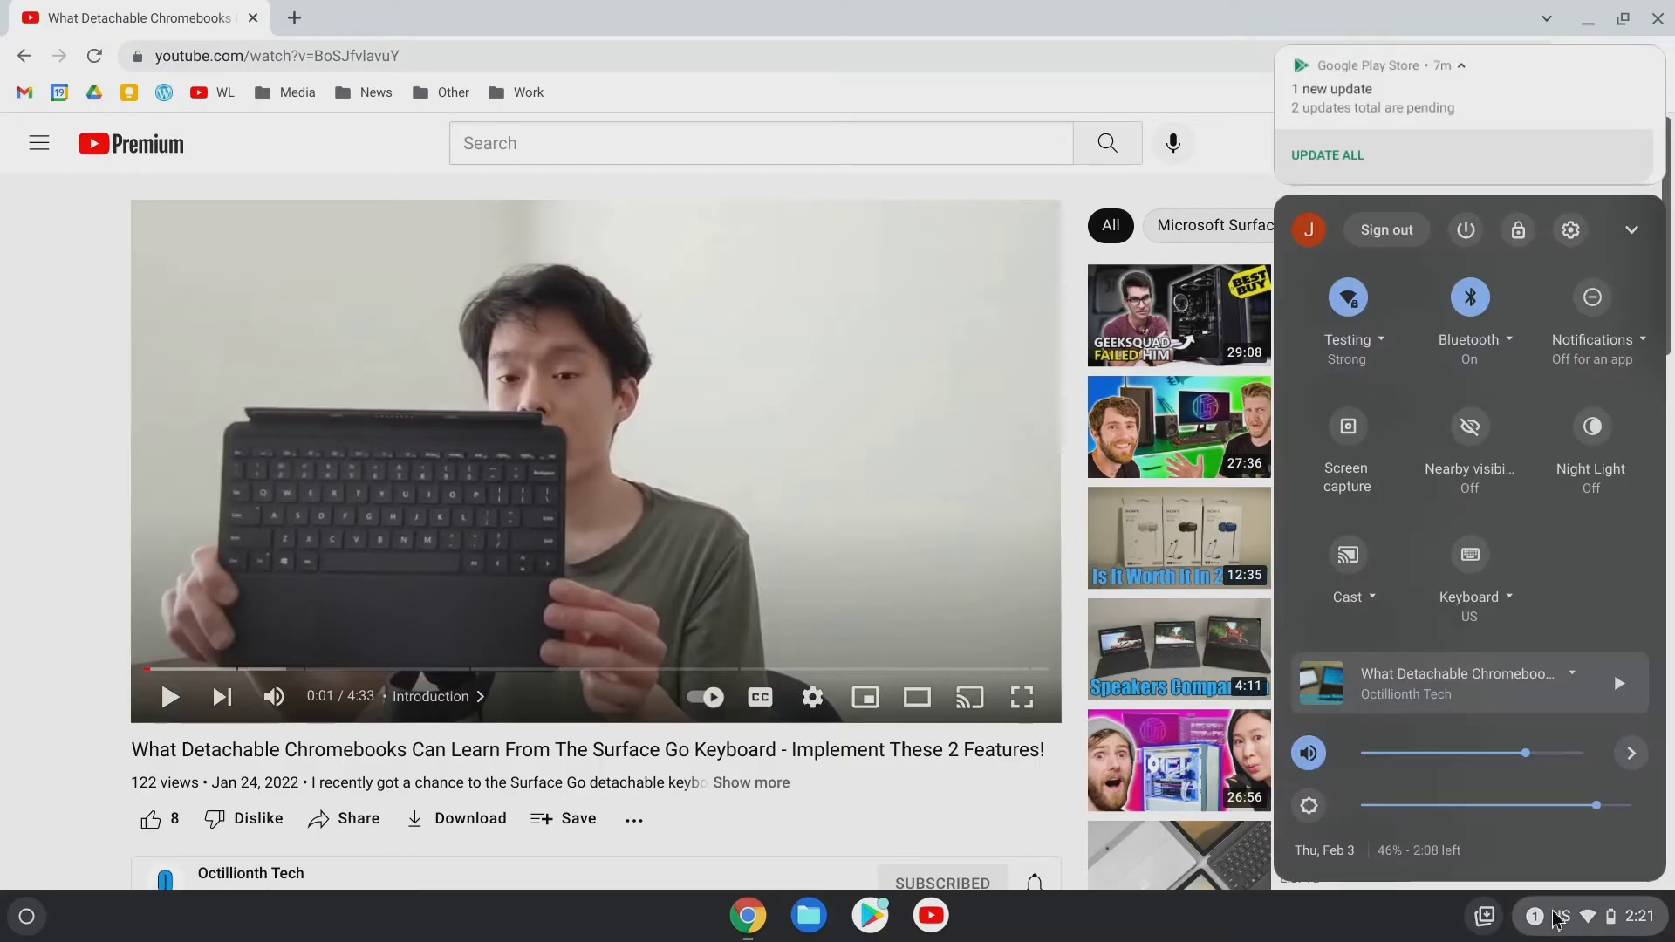
mouse_move(1641, 663)
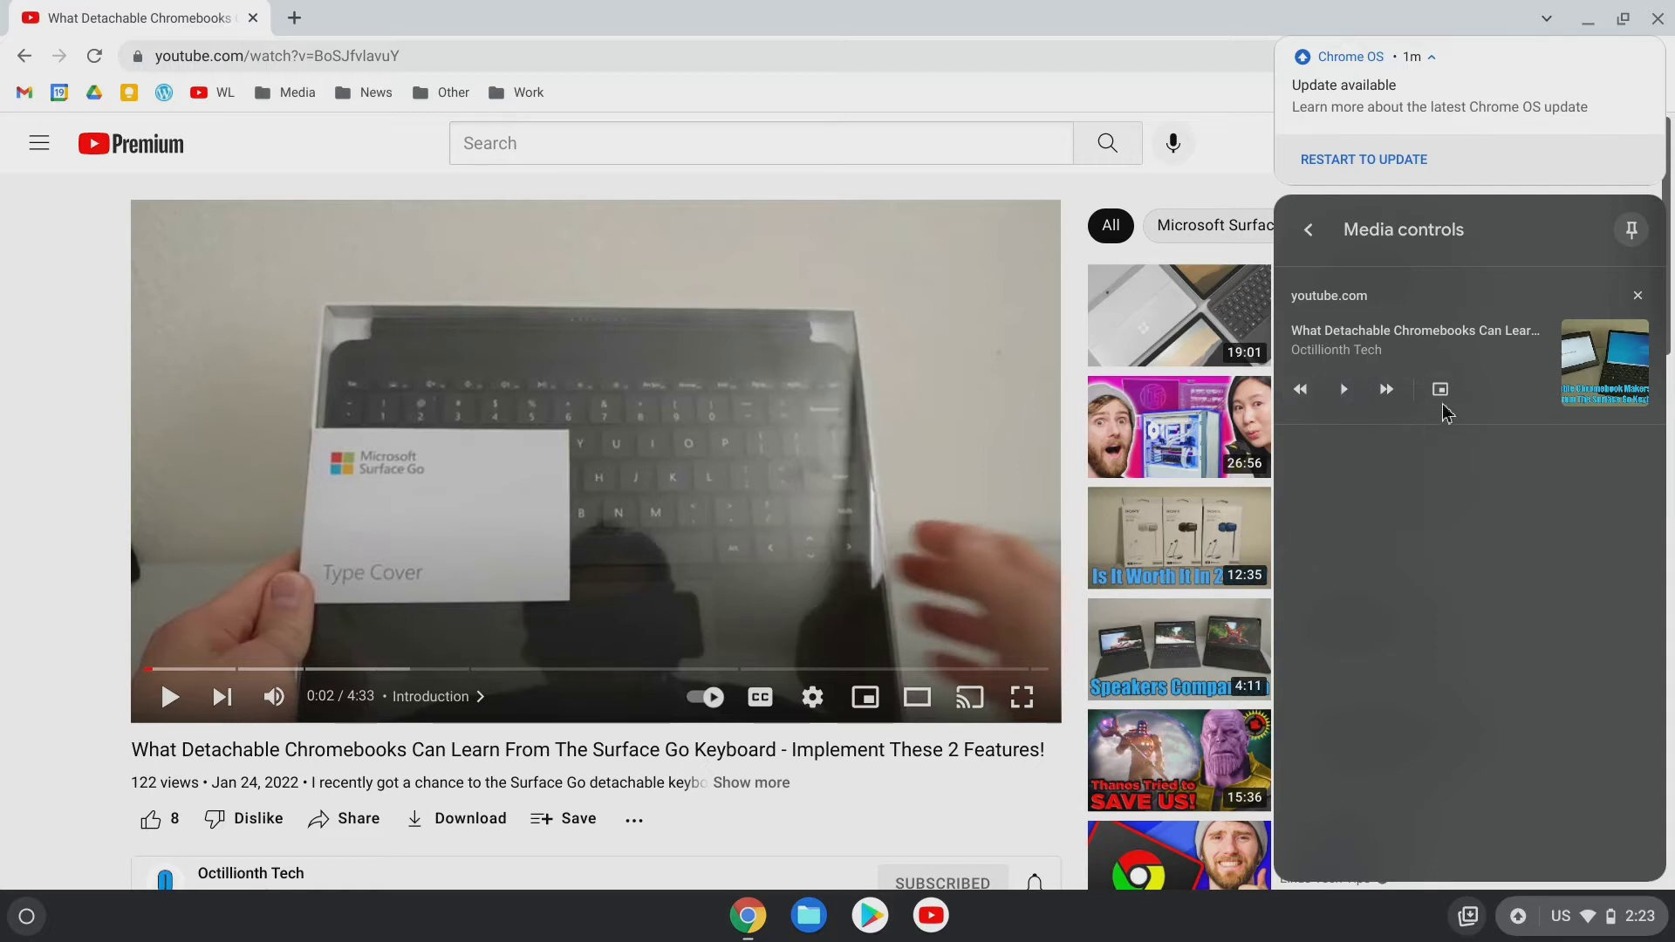
mouse_move(1440, 413)
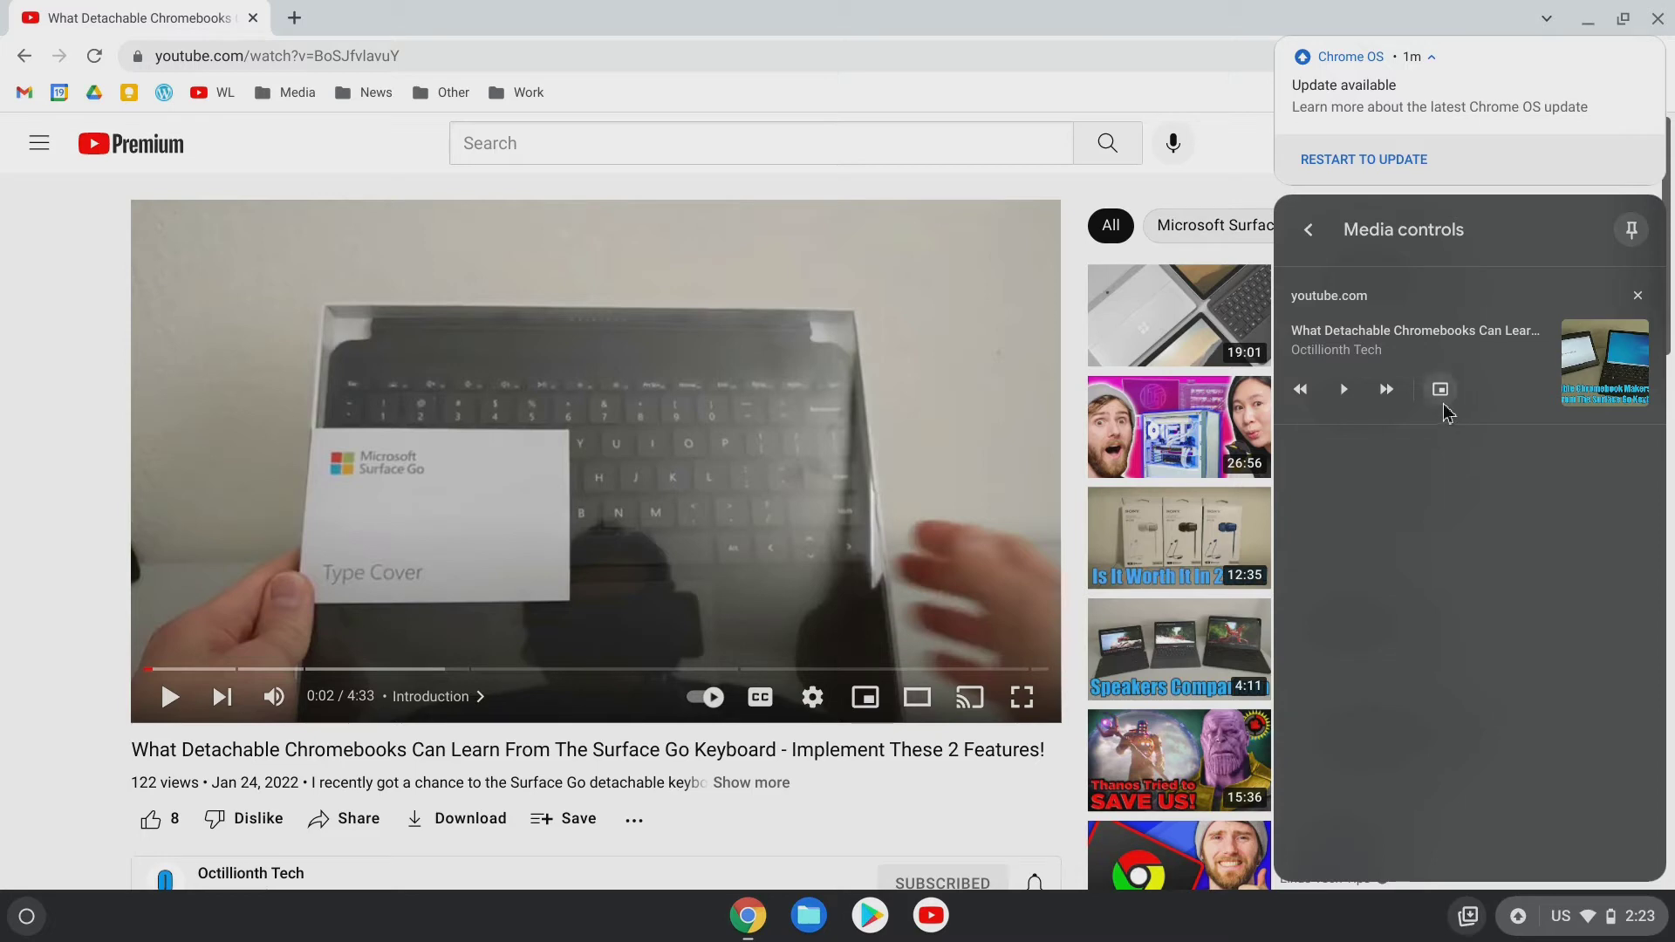
left_click(1440, 389)
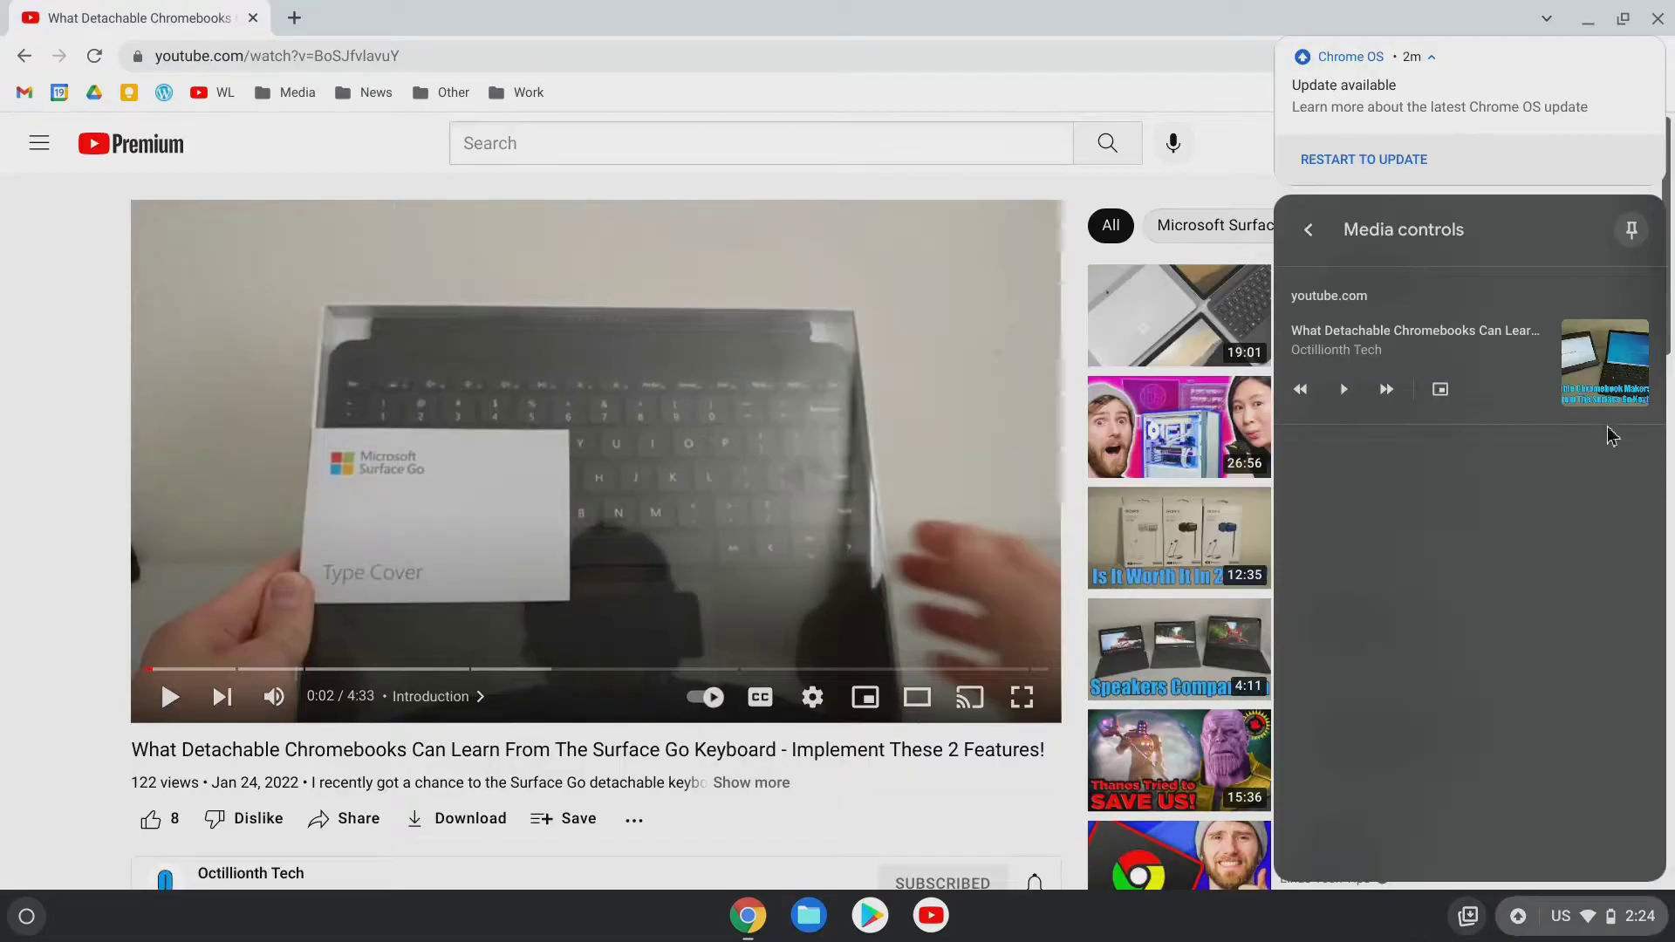
mouse_move(1632, 235)
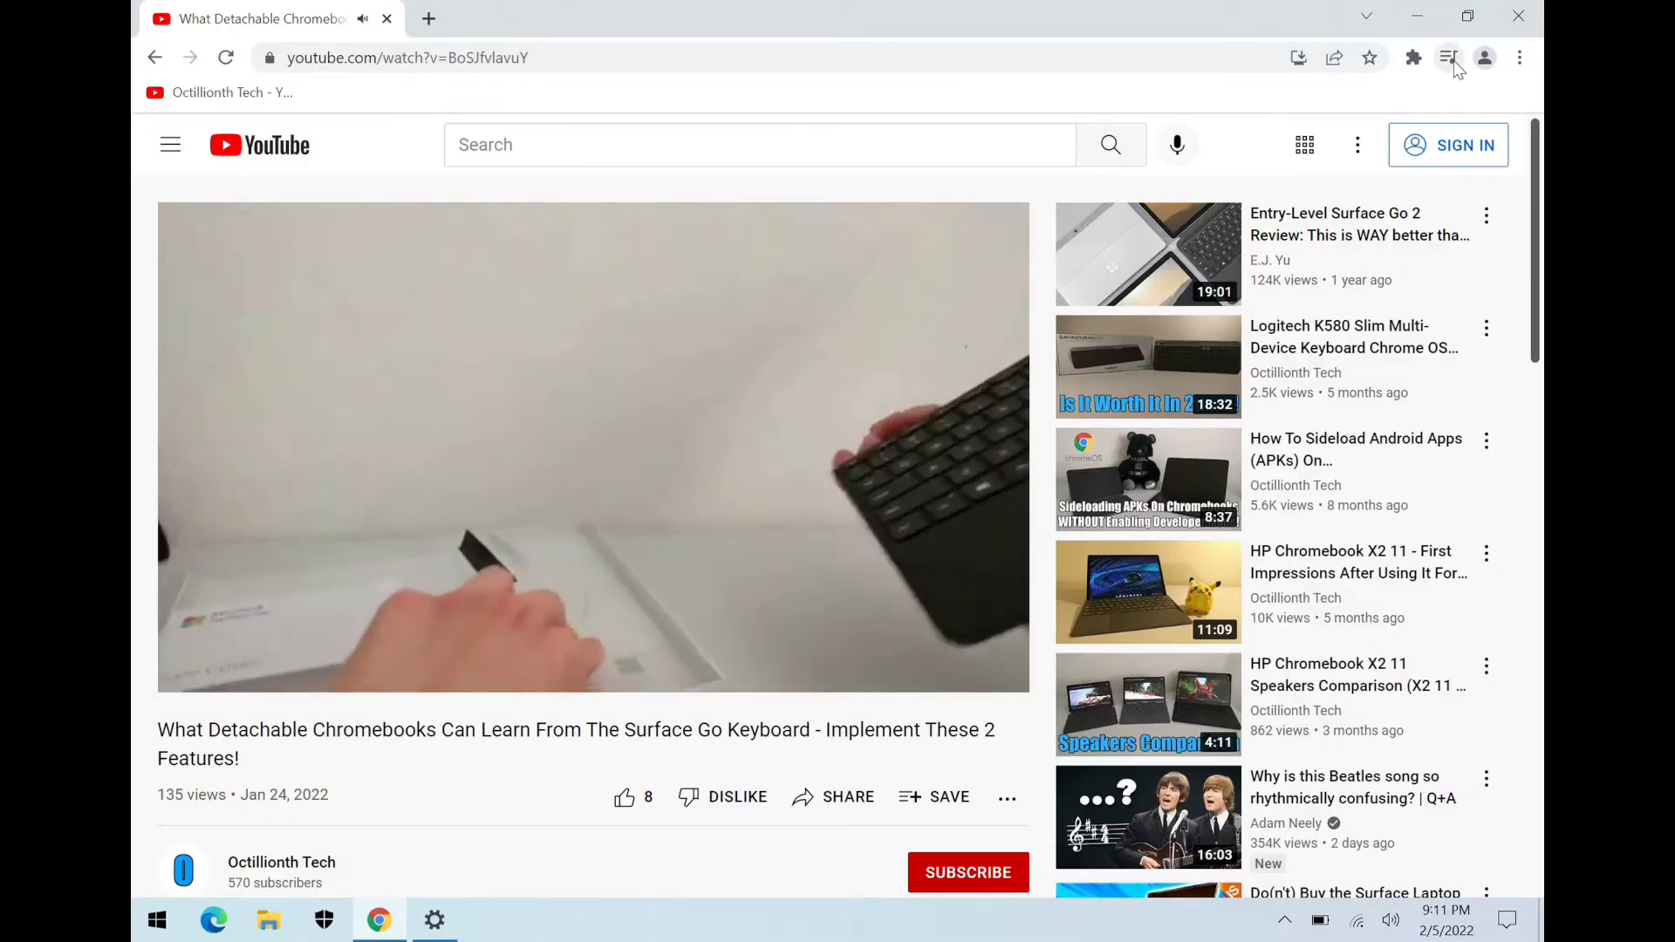
- Pop the Detachable Chromebooks video into picture-in-picture from Chrome's Global Media Controls
left_click(1447, 57)
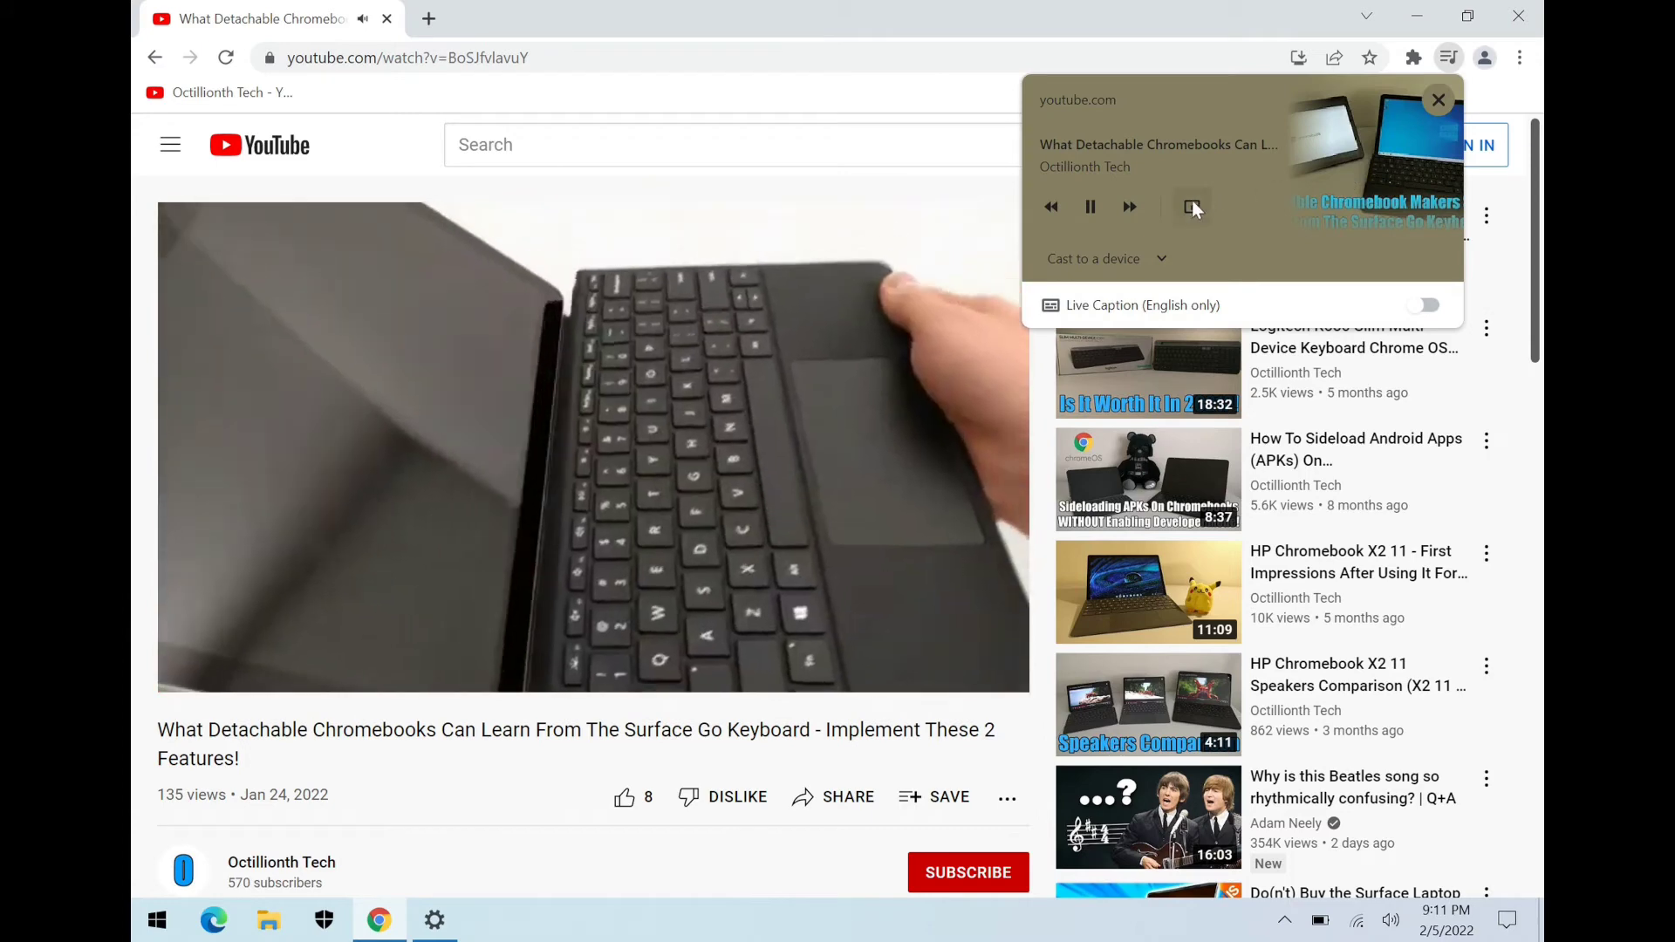
left_click(1190, 206)
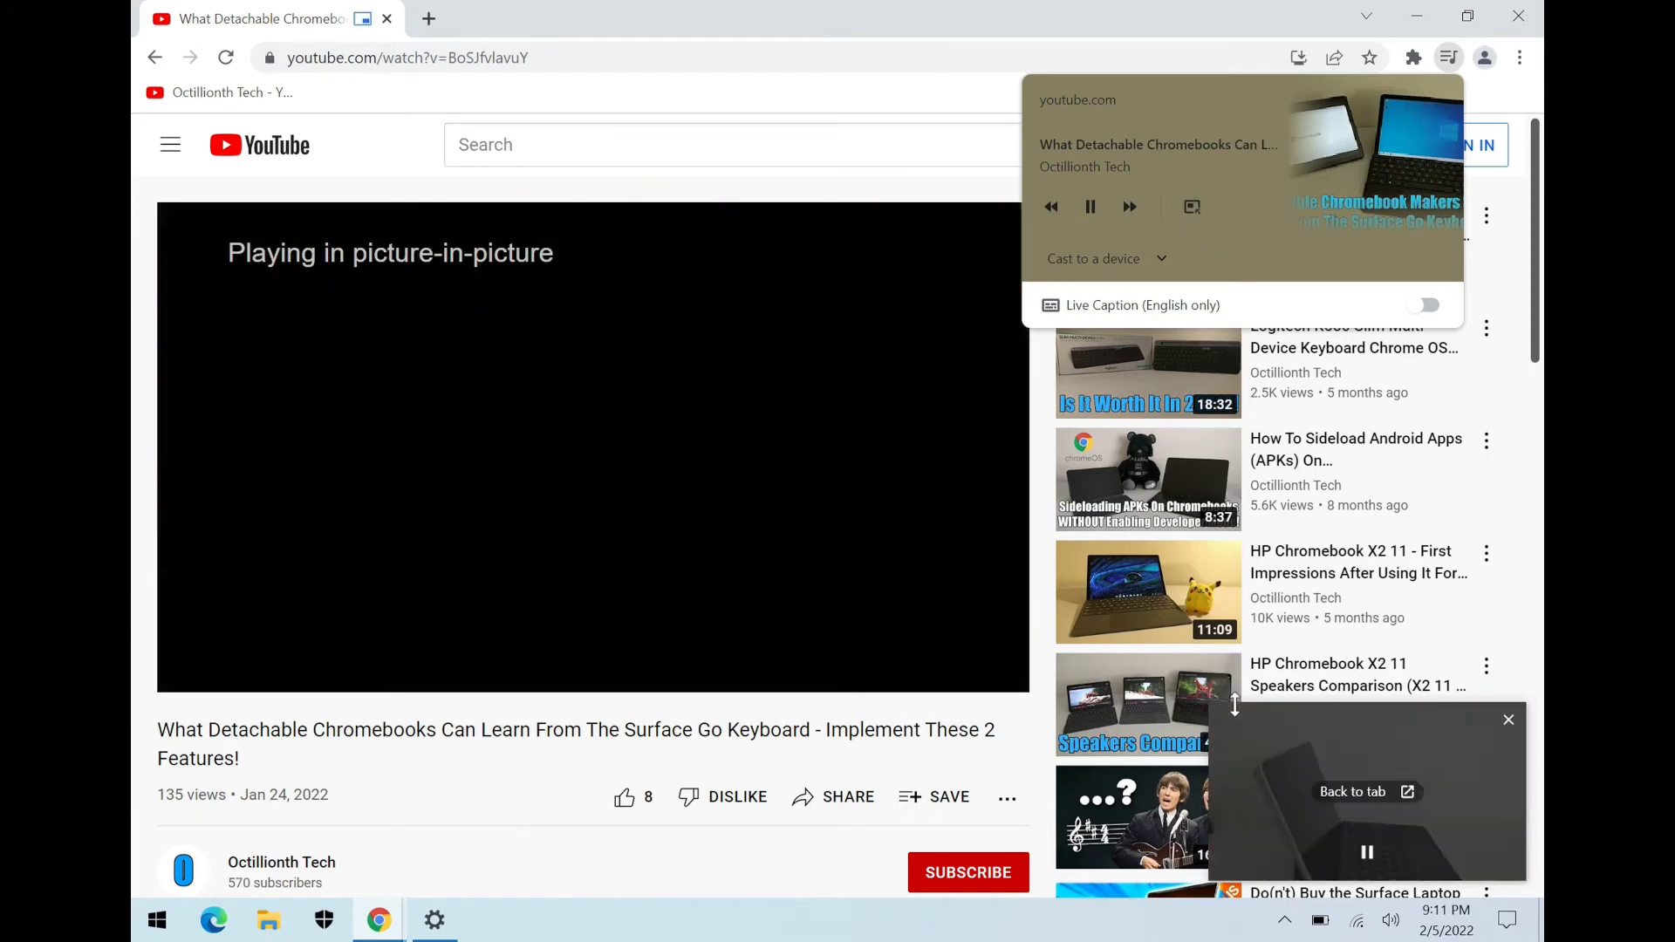